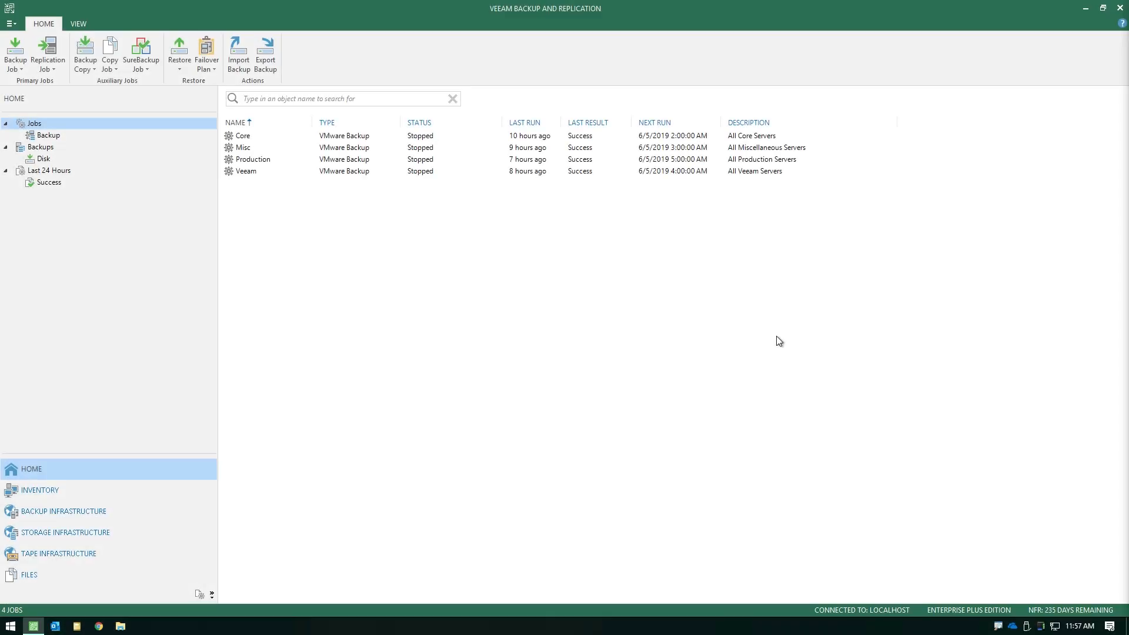
{"action": "mouse_move", "coordinate": [765, 341]}
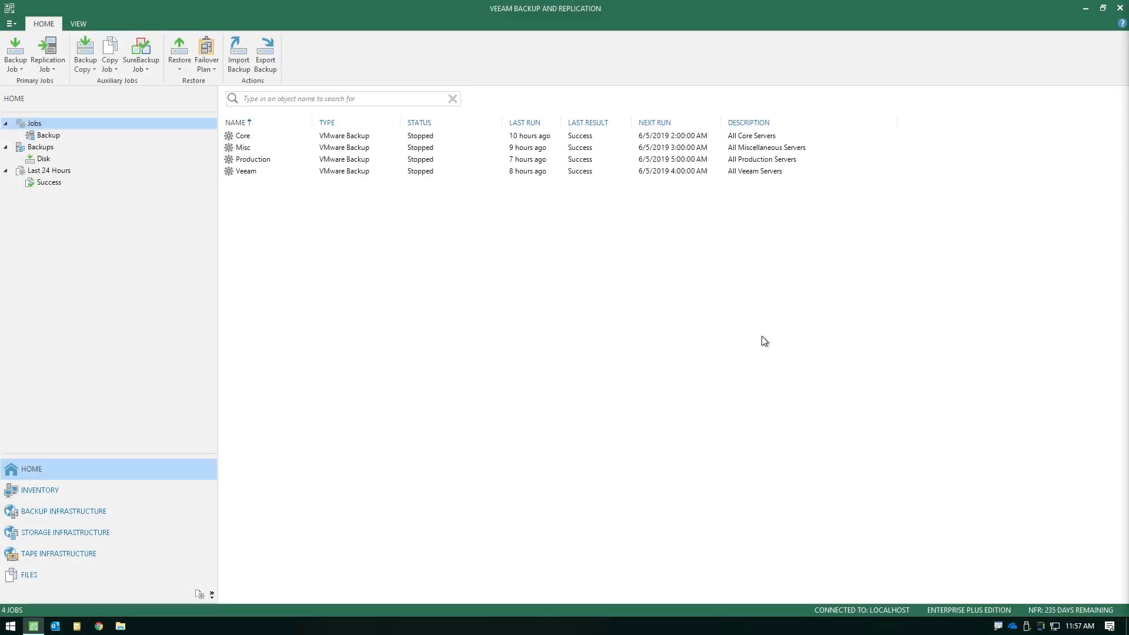
{"action": "mouse_move", "coordinate": [752, 339]}
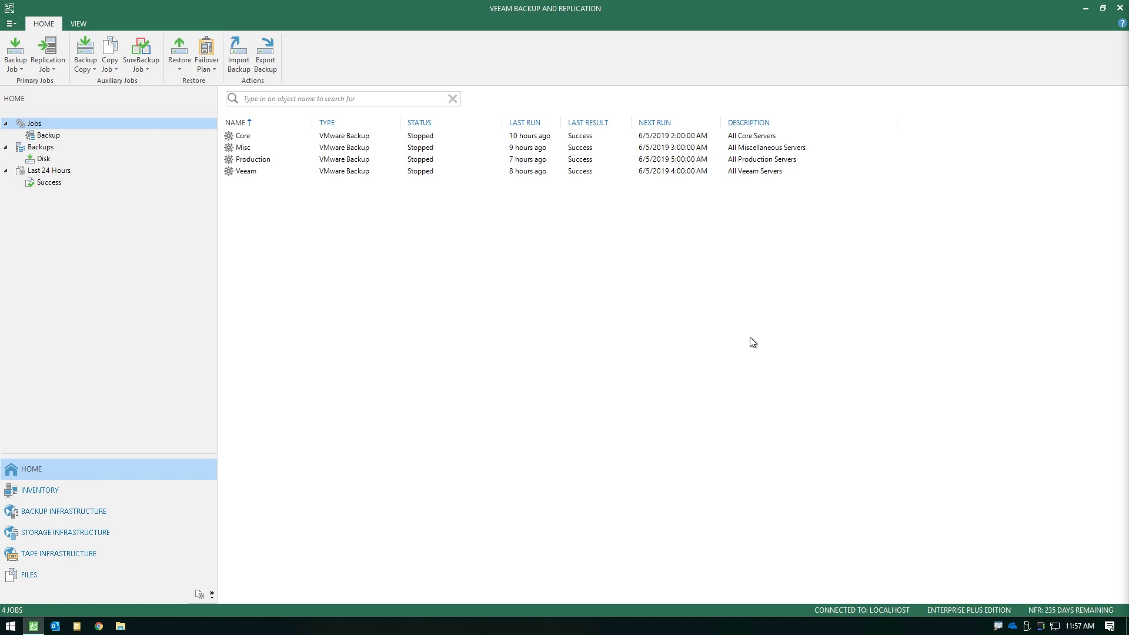
{"action": "mouse_move", "coordinate": [726, 338]}
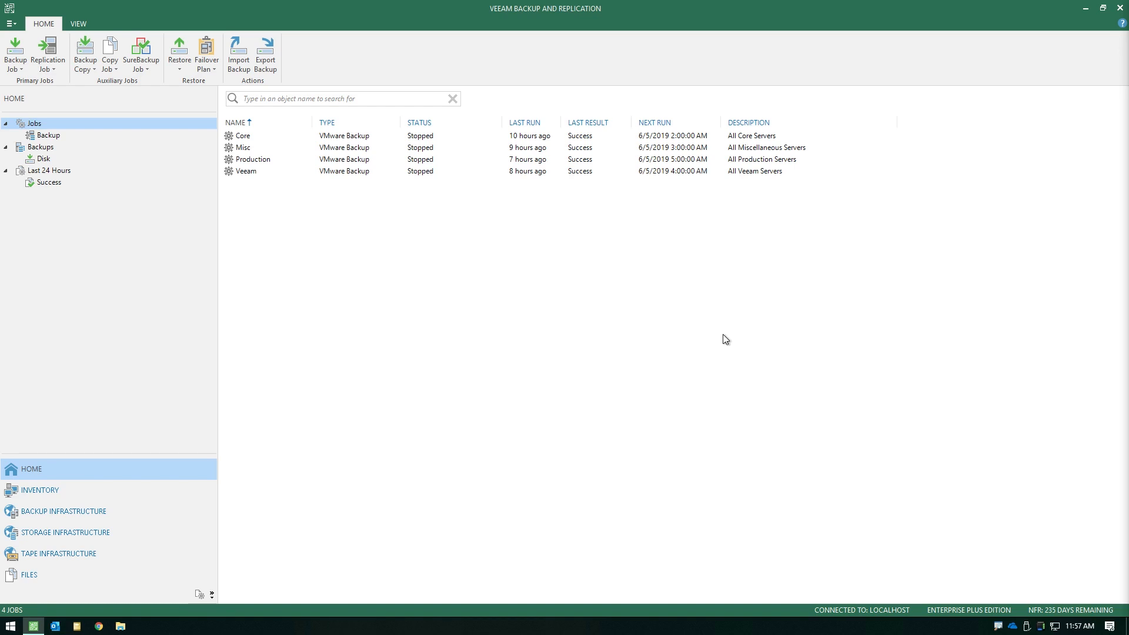
{"action": "mouse_move", "coordinate": [721, 339]}
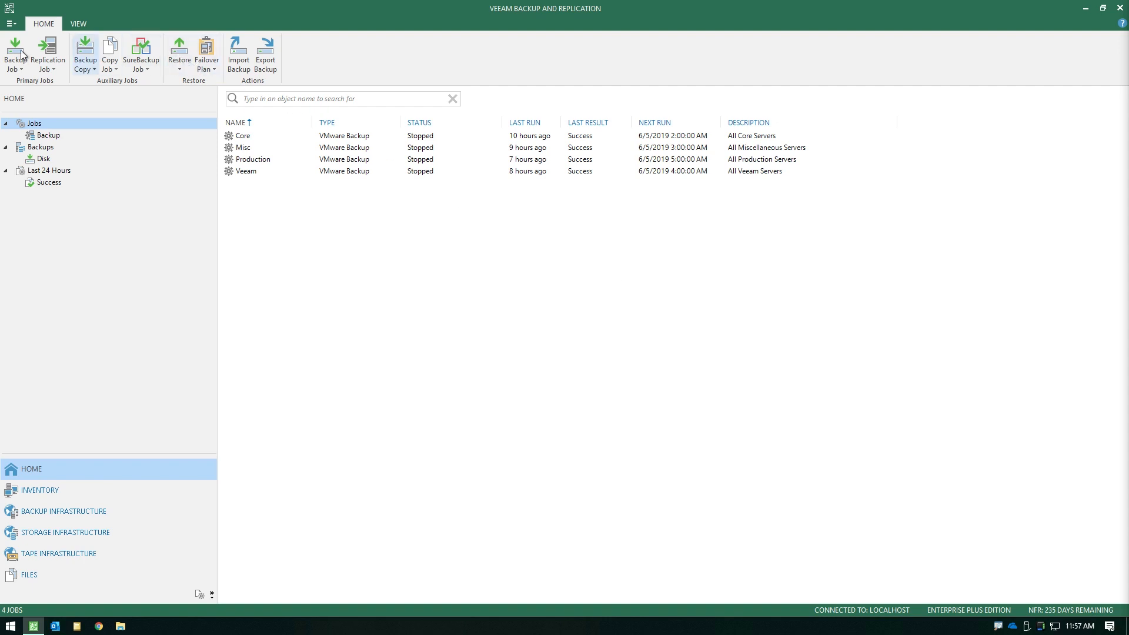
{"action": "mouse_move", "coordinate": [179, 57]}
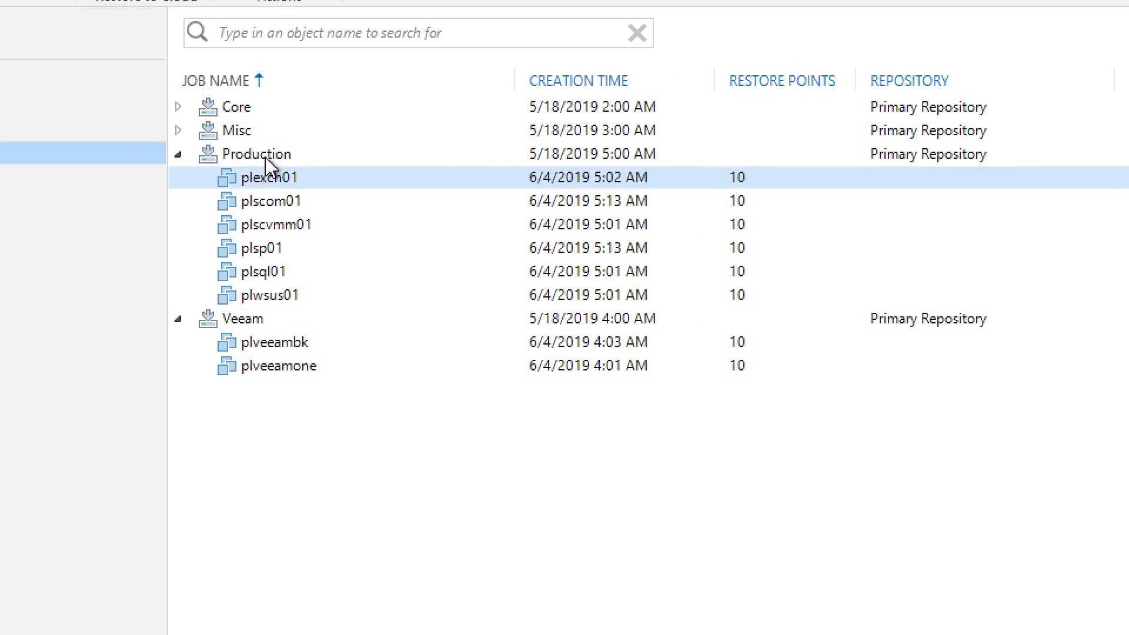
Restore the entire plexch01 VM from its Production disk backup via the context menu
{"action": "right_click", "coordinate": [271, 177]}
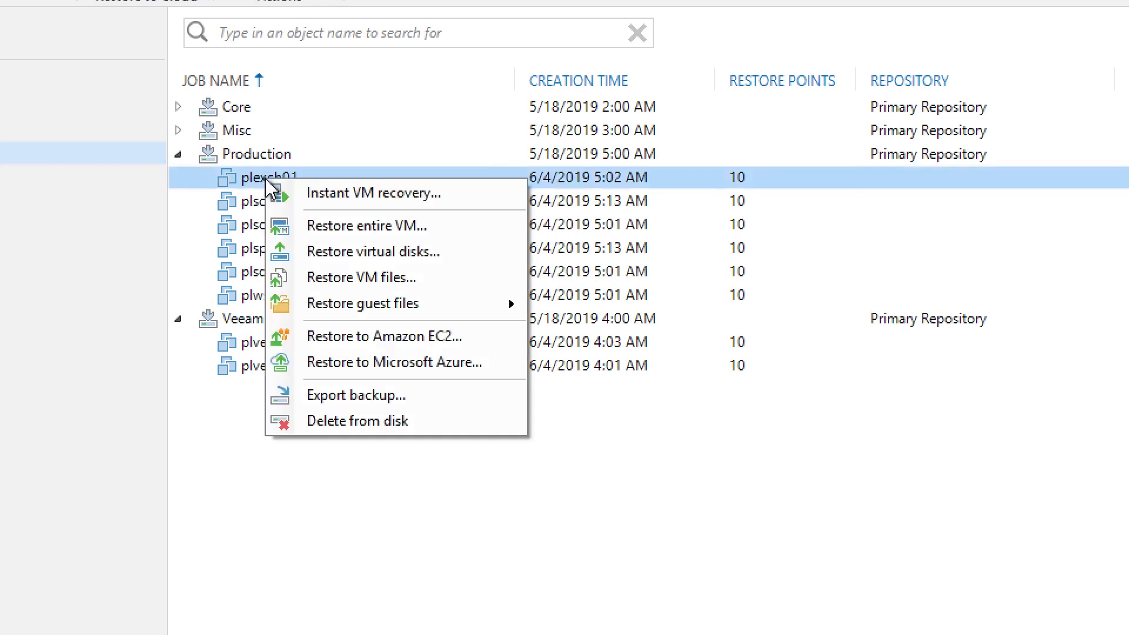
{"action": "mouse_move", "coordinate": [379, 239]}
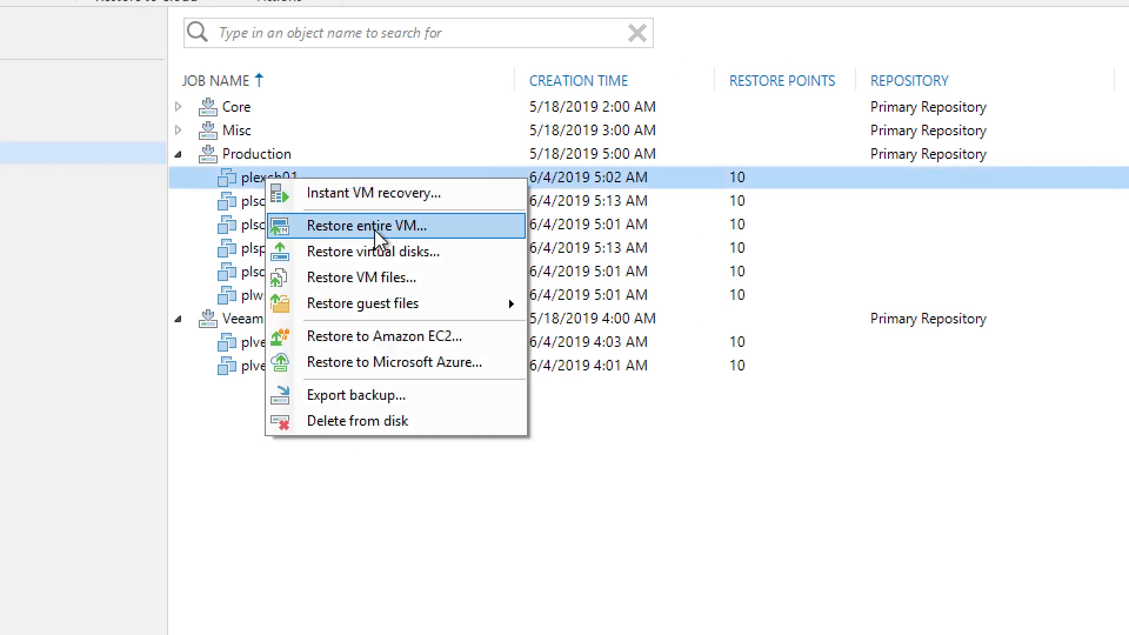
{"action": "left_click", "coordinate": [366, 225]}
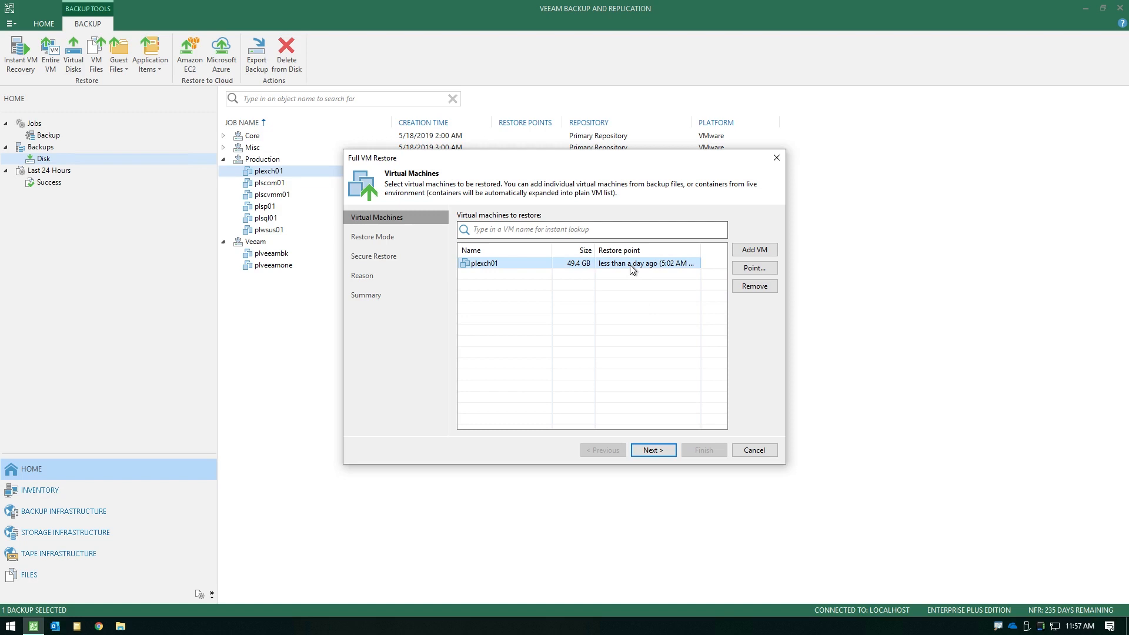
{"action": "mouse_move", "coordinate": [637, 270]}
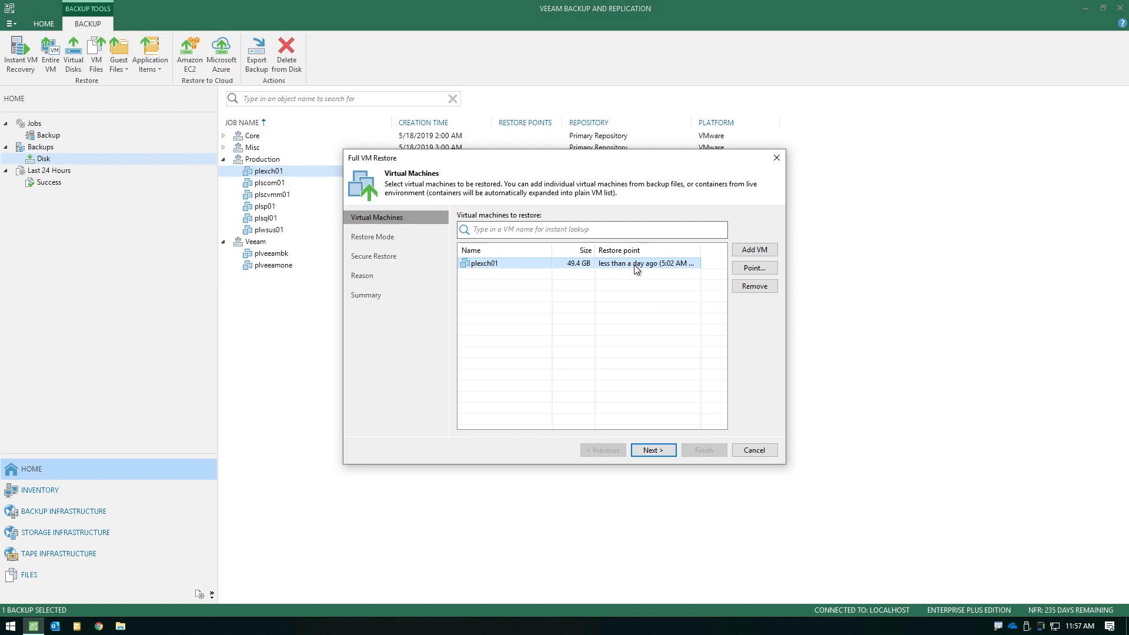
{"action": "mouse_move", "coordinate": [641, 269]}
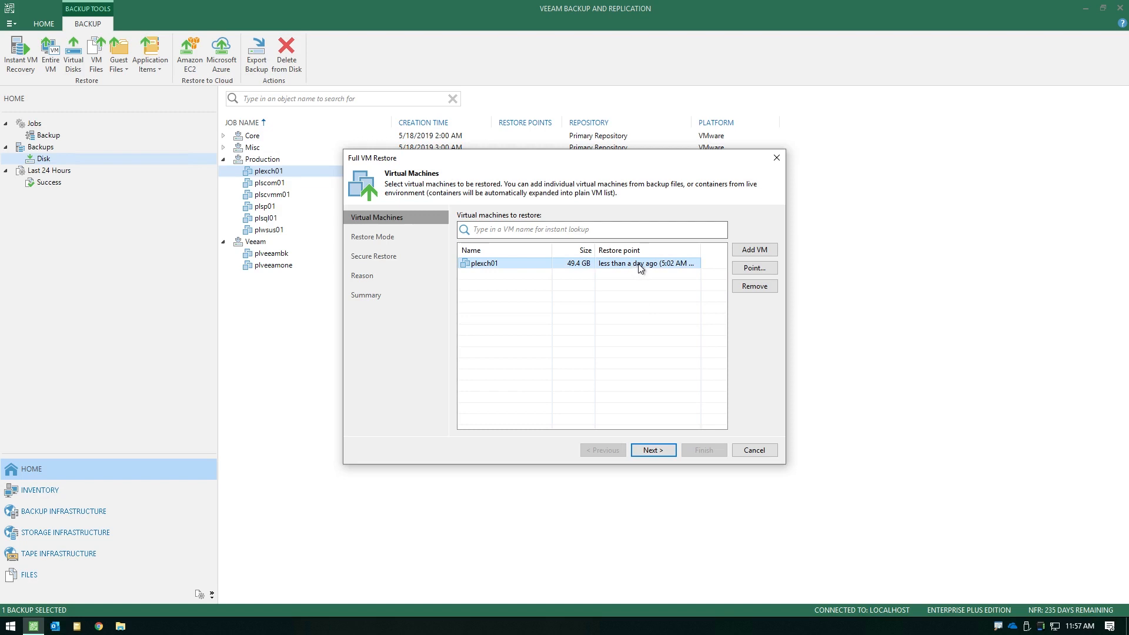
{"action": "mouse_move", "coordinate": [648, 268]}
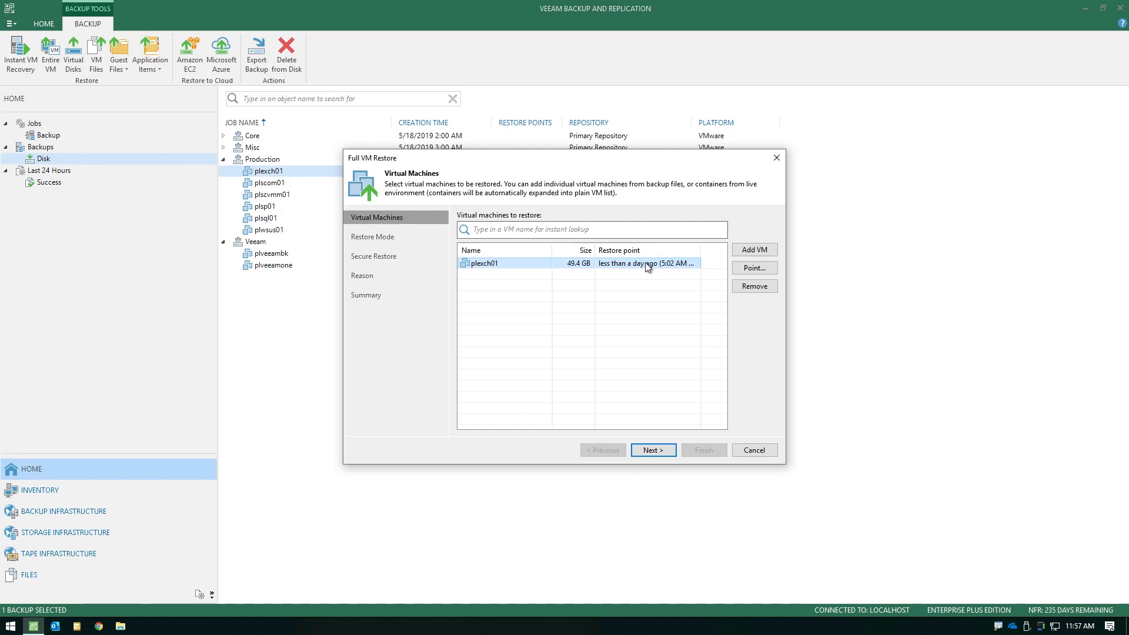
{"action": "mouse_move", "coordinate": [680, 275]}
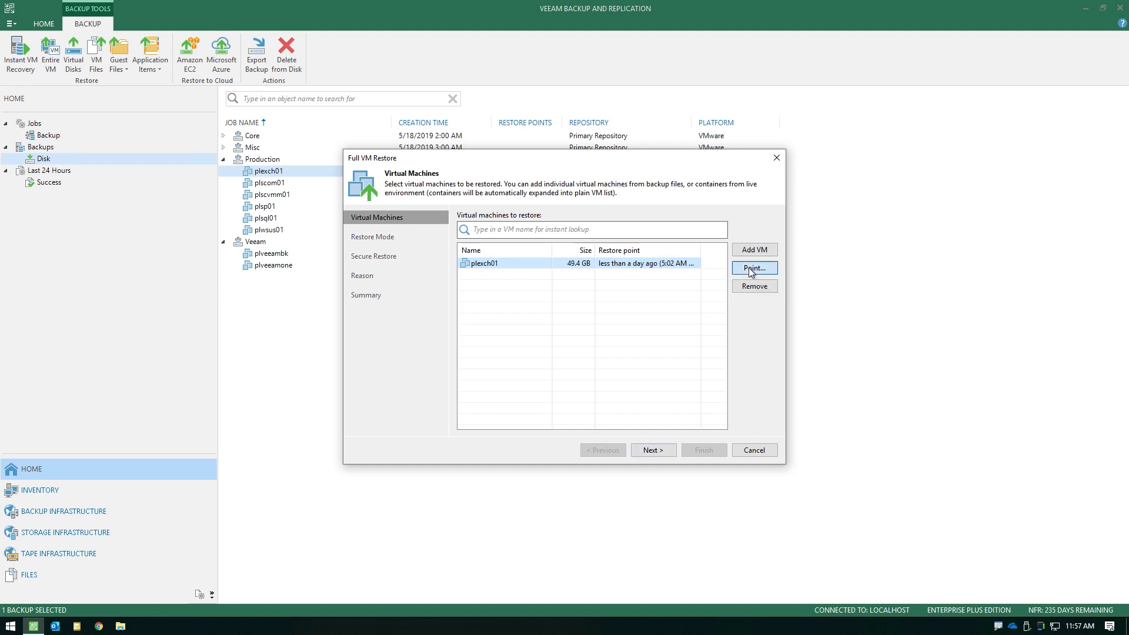
{"action": "left_click", "coordinate": [755, 268]}
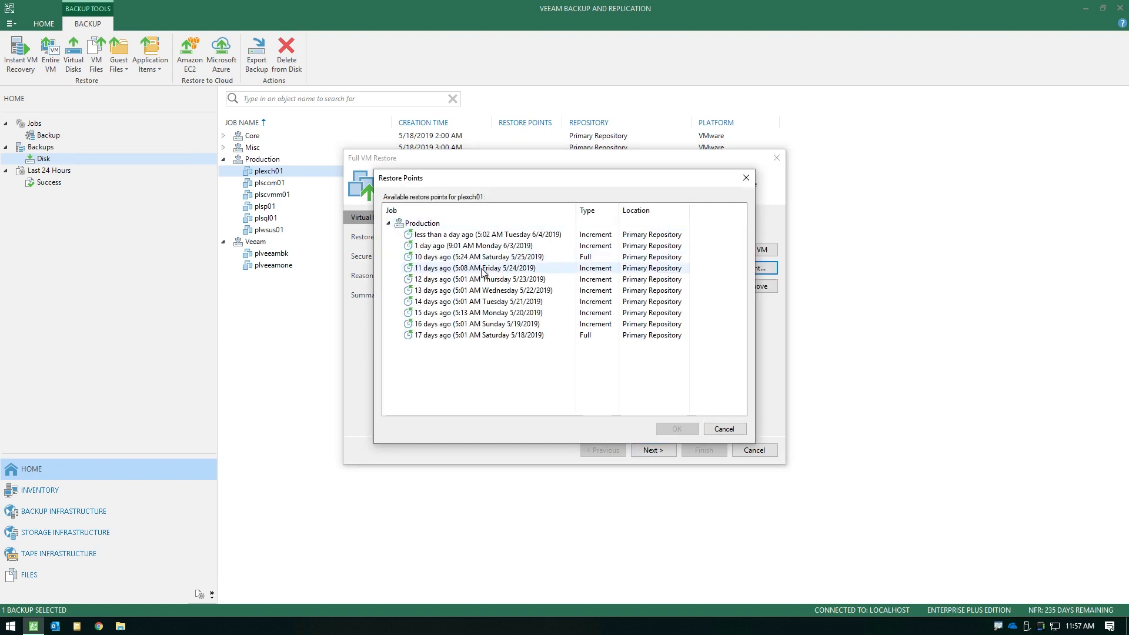
{"action": "left_click", "coordinate": [470, 313]}
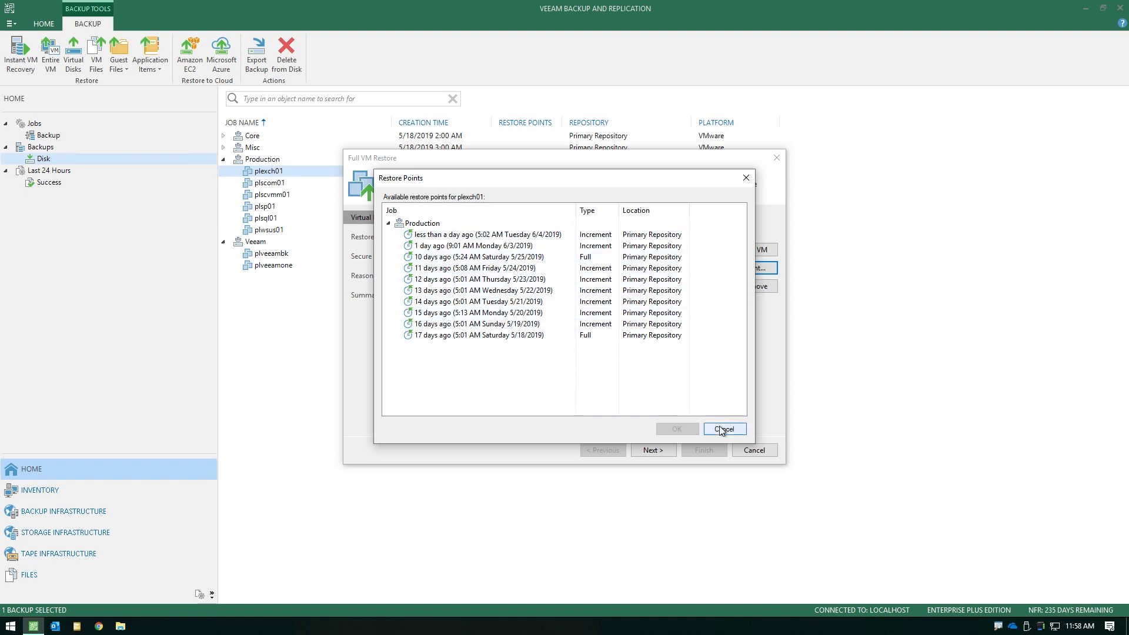
{"action": "left_click", "coordinate": [724, 429]}
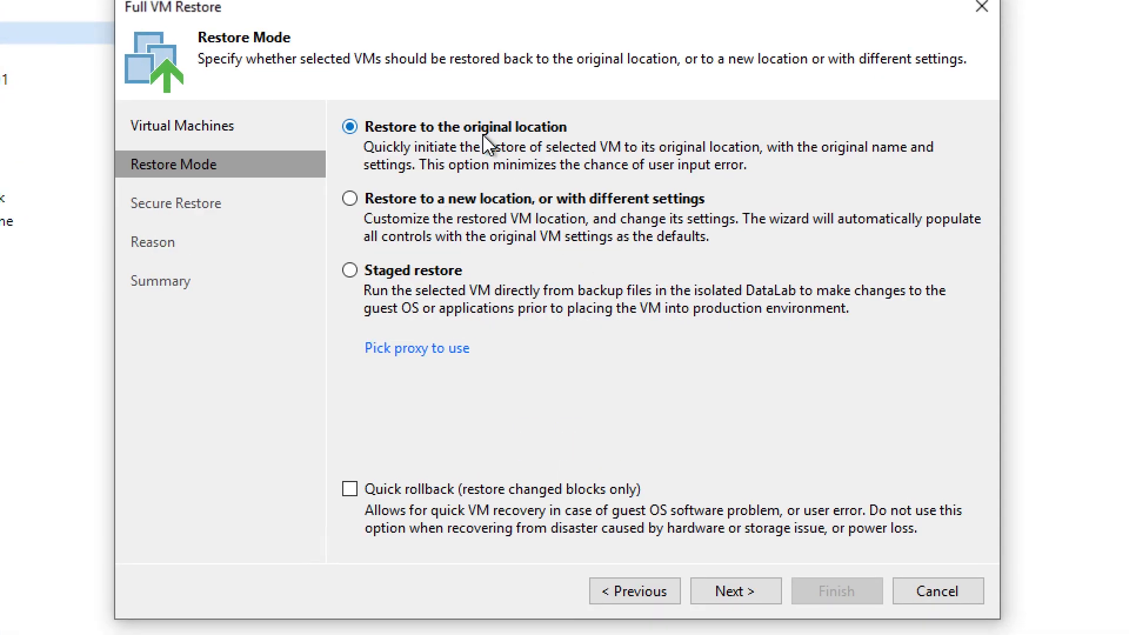
{"action": "mouse_move", "coordinate": [534, 149]}
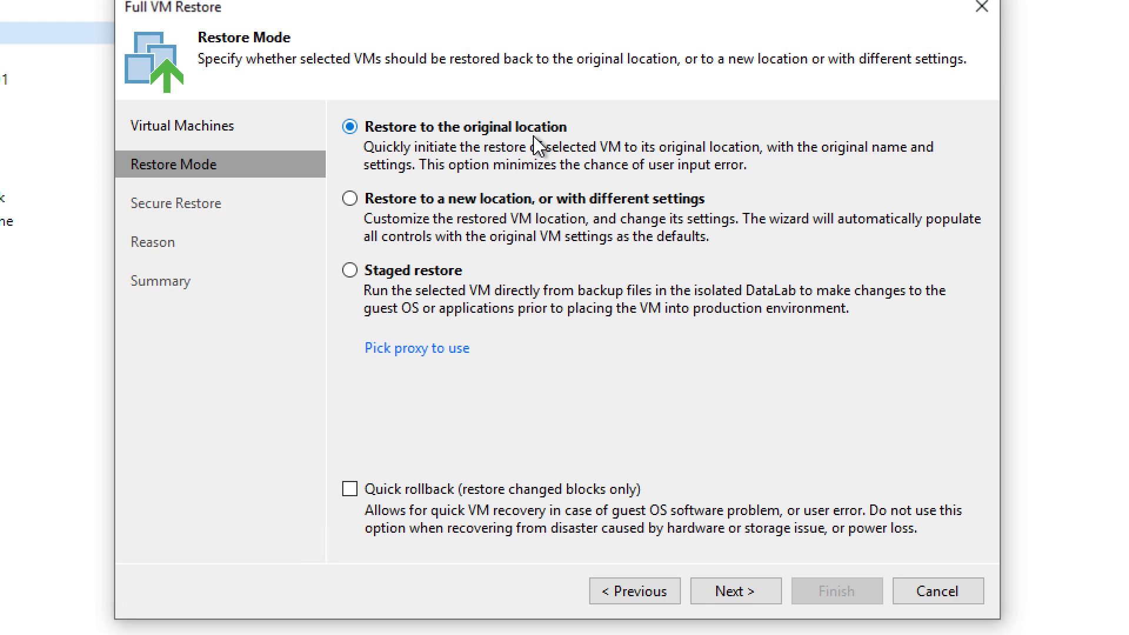
{"action": "mouse_move", "coordinate": [569, 239]}
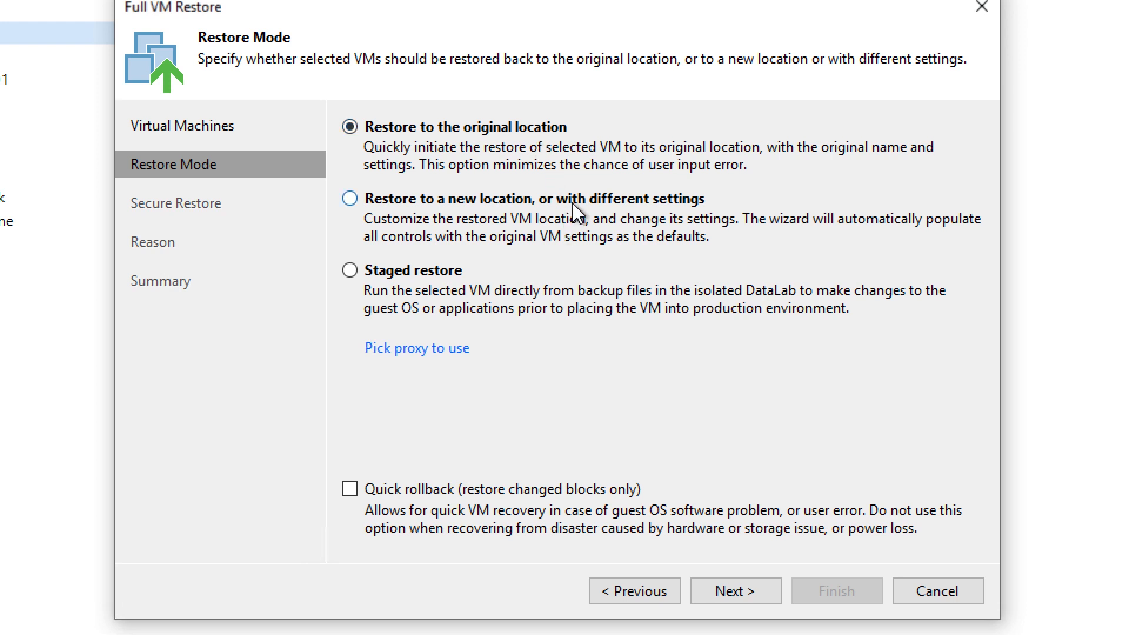
Pick Restore to a new location, then switch the restore mode to Staged restore
{"action": "left_click", "coordinate": [348, 198]}
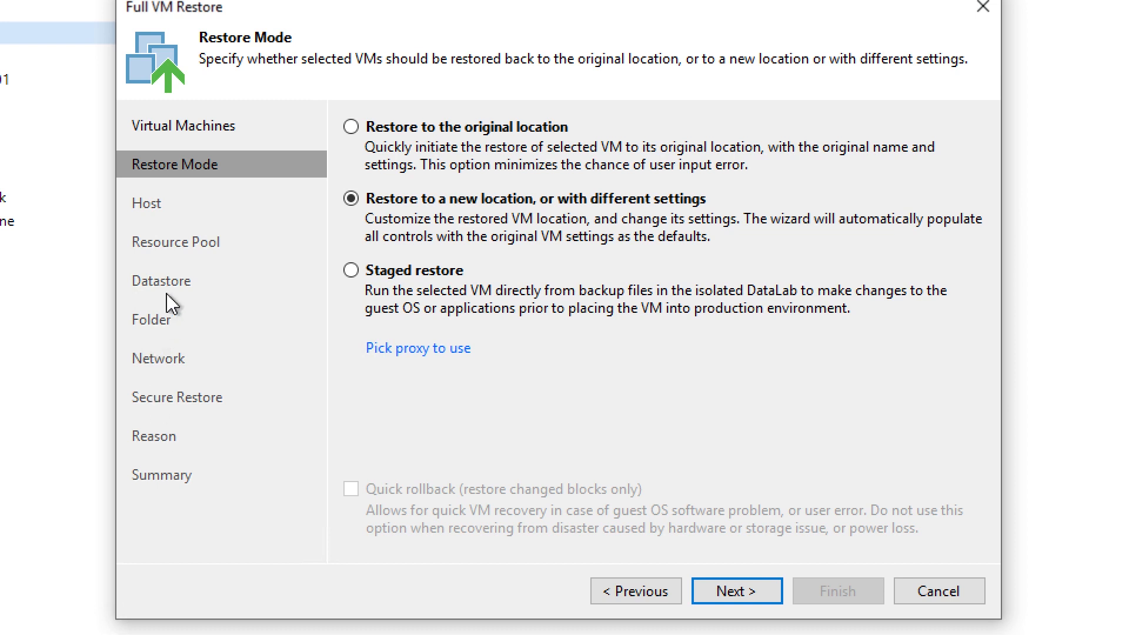
{"action": "mouse_move", "coordinate": [176, 247]}
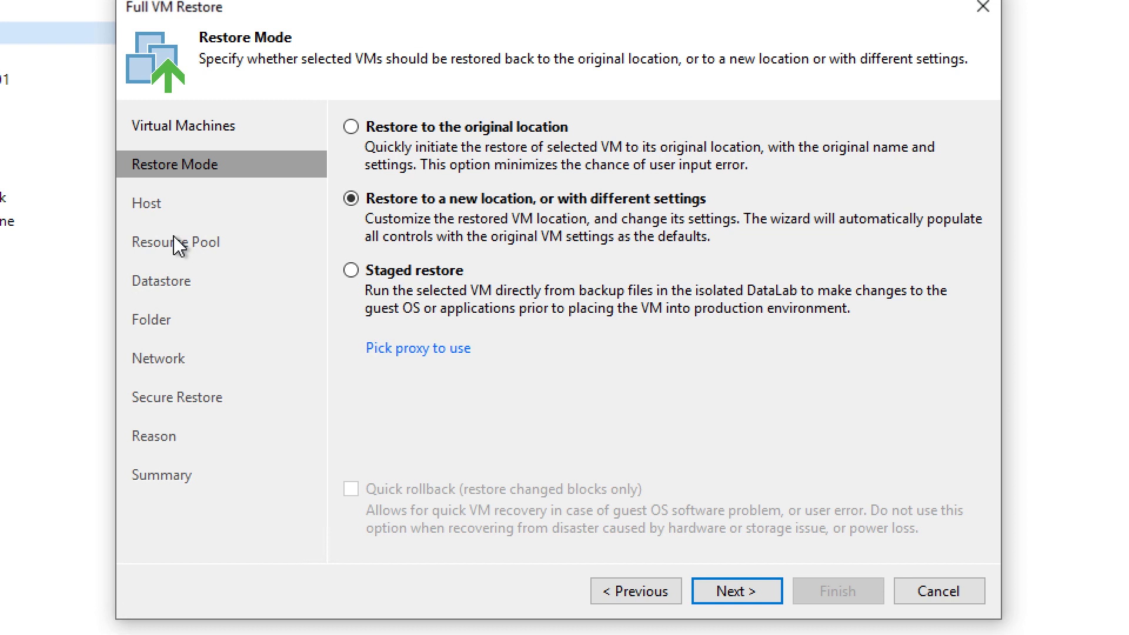
{"action": "mouse_move", "coordinate": [383, 286]}
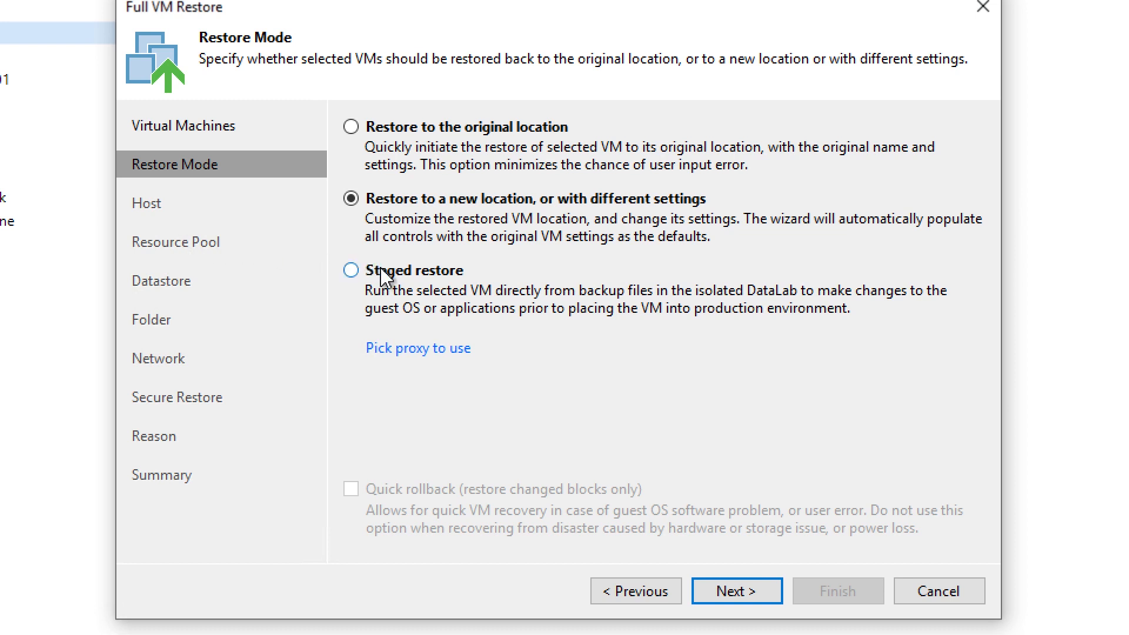
{"action": "mouse_move", "coordinate": [405, 284]}
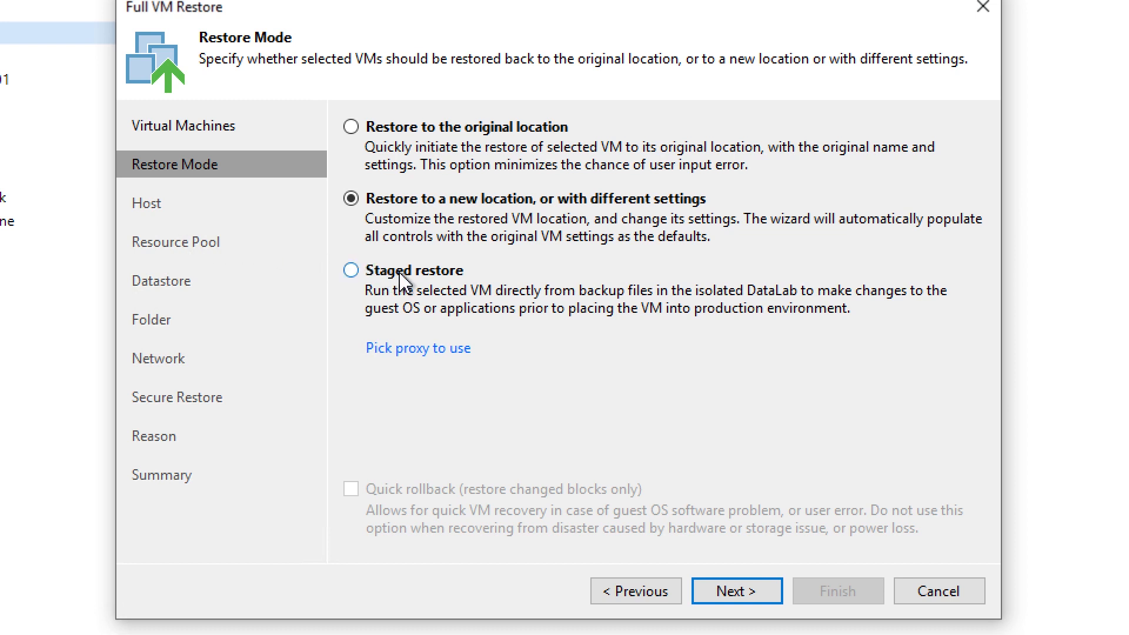
{"action": "left_click", "coordinate": [350, 270]}
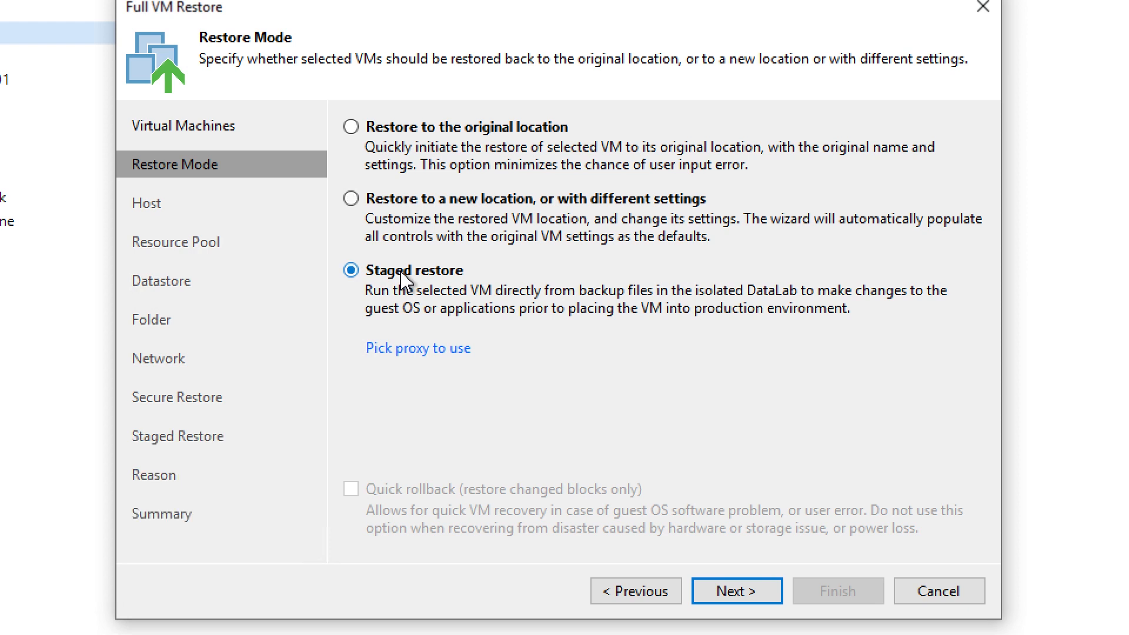
{"action": "mouse_move", "coordinate": [452, 299]}
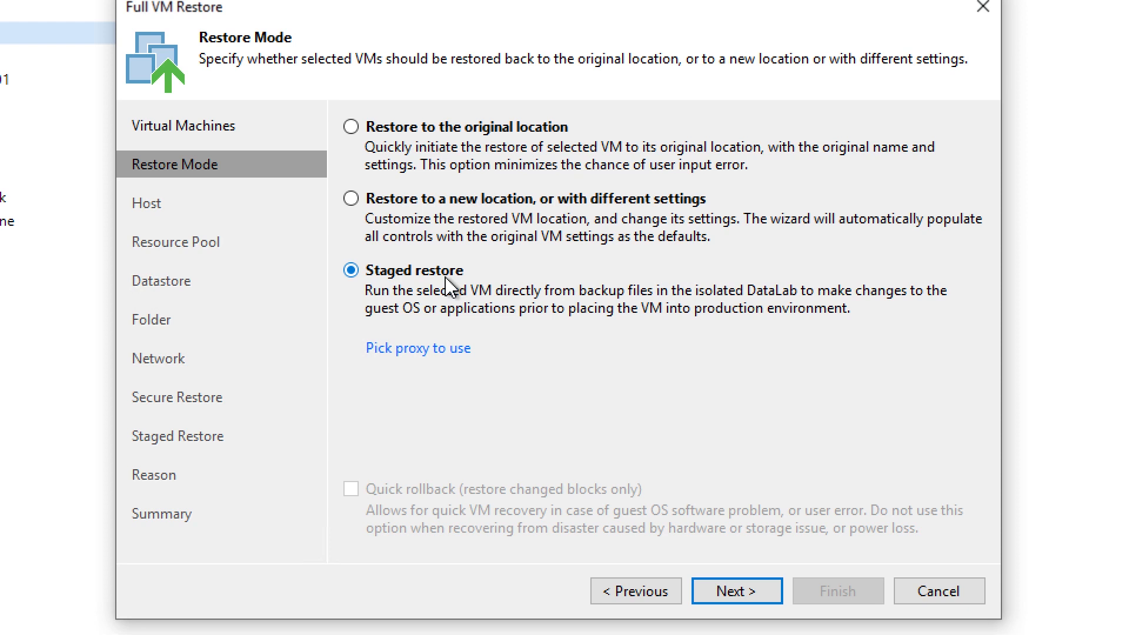
{"action": "mouse_move", "coordinate": [434, 152]}
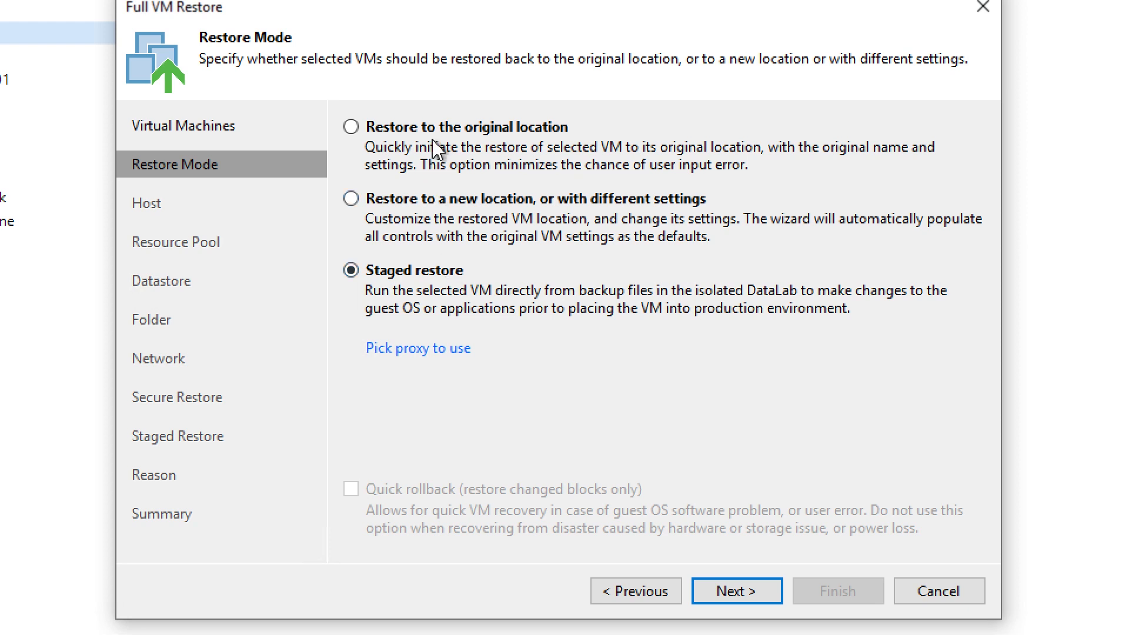
Restore to the original location with Quick rollback (changed blocks only) enabled, then advance
{"action": "left_click", "coordinate": [349, 127]}
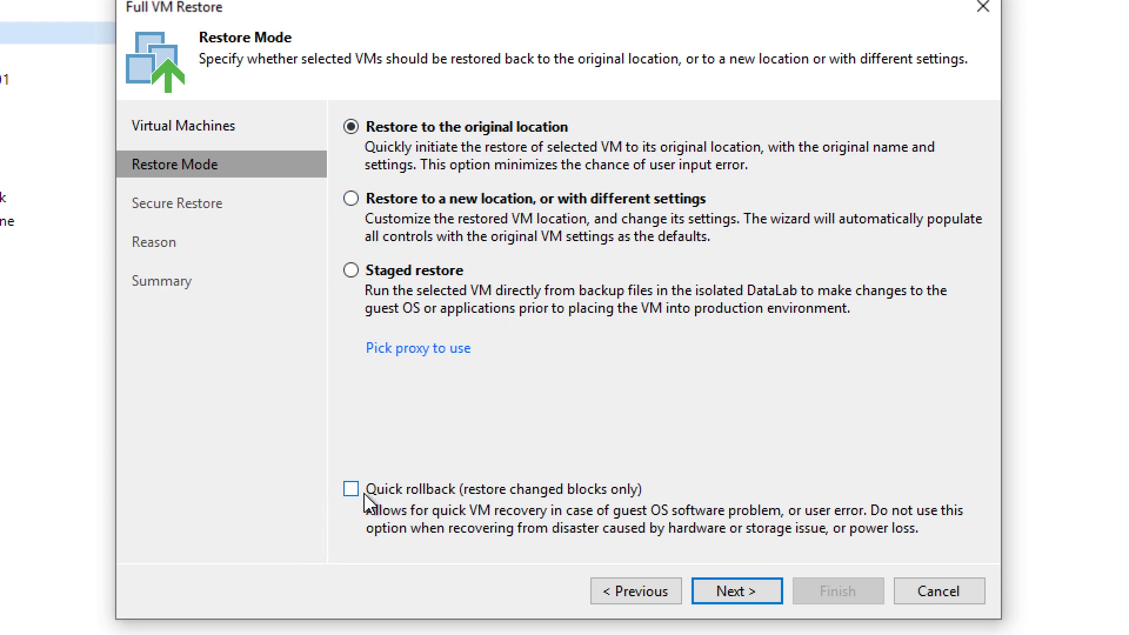
{"action": "left_click", "coordinate": [351, 492]}
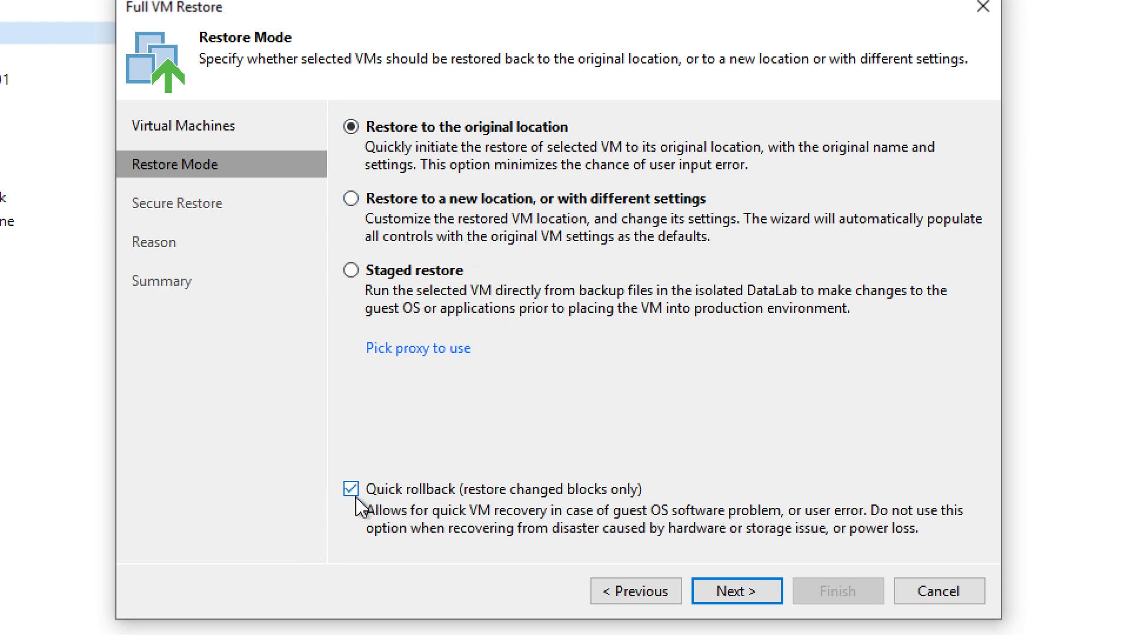
{"action": "left_click", "coordinate": [351, 489]}
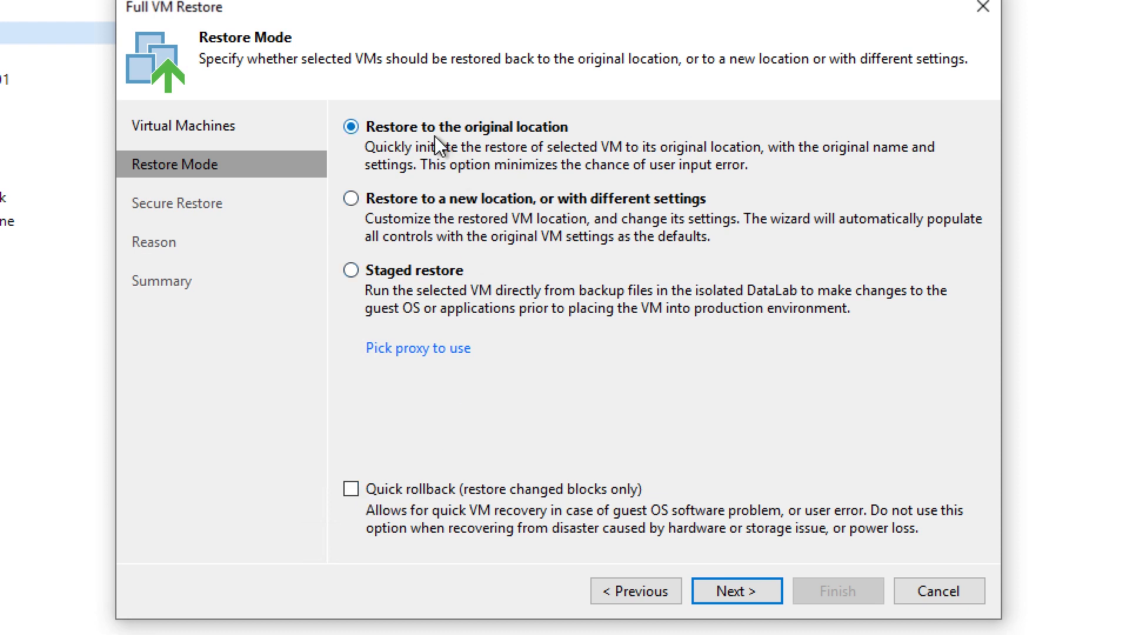
{"action": "mouse_move", "coordinate": [448, 154]}
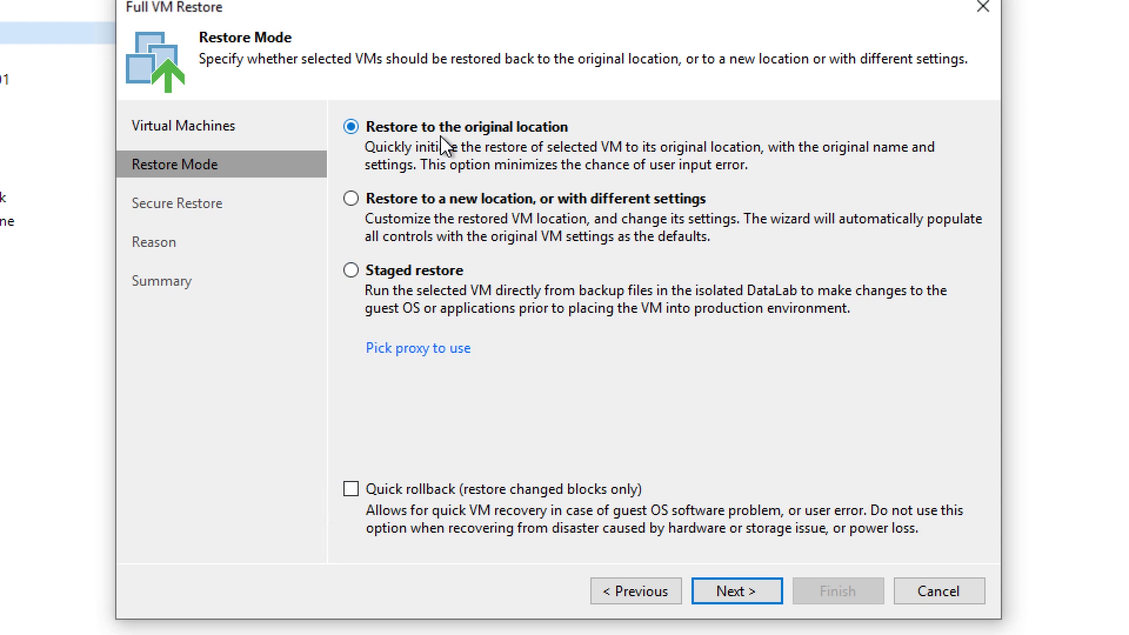
{"action": "mouse_move", "coordinate": [493, 150]}
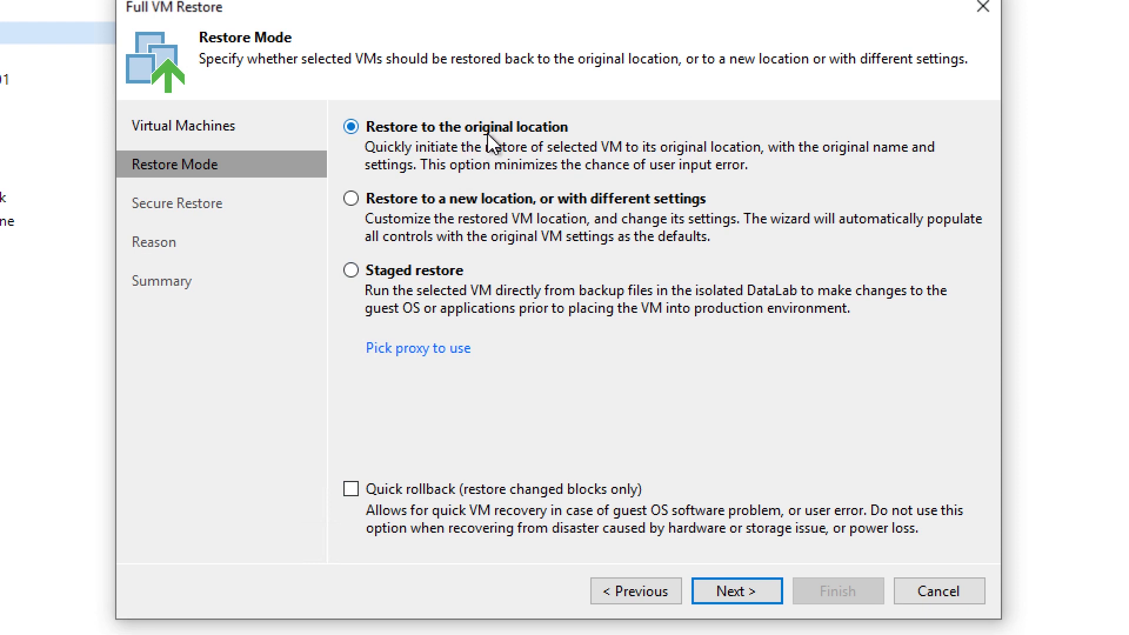
{"action": "mouse_move", "coordinate": [525, 153]}
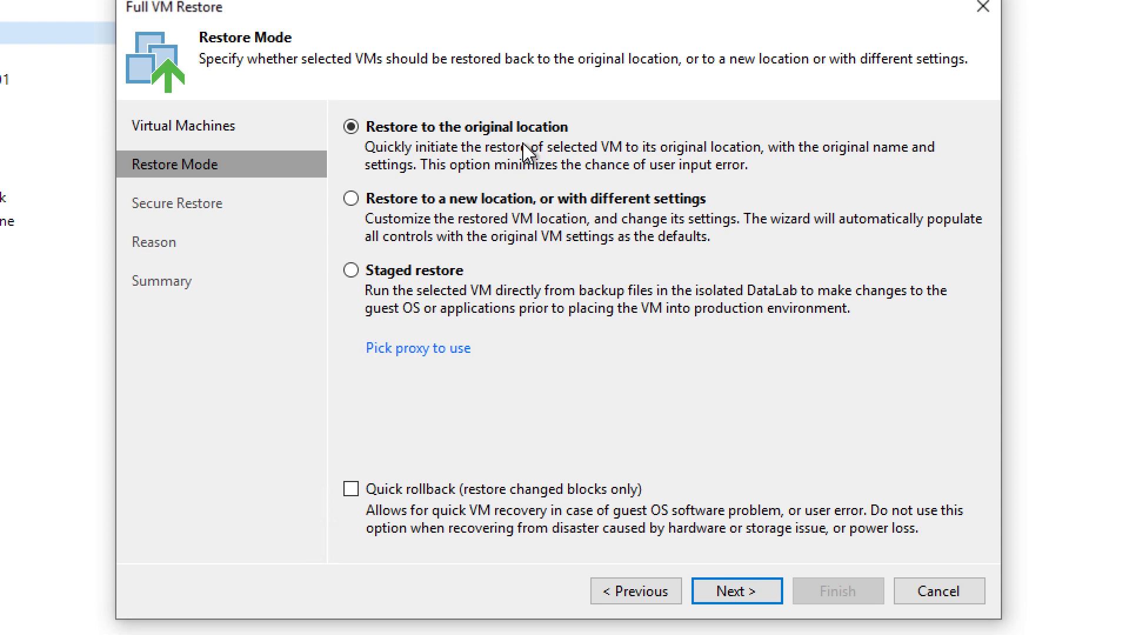
{"action": "mouse_move", "coordinate": [522, 156]}
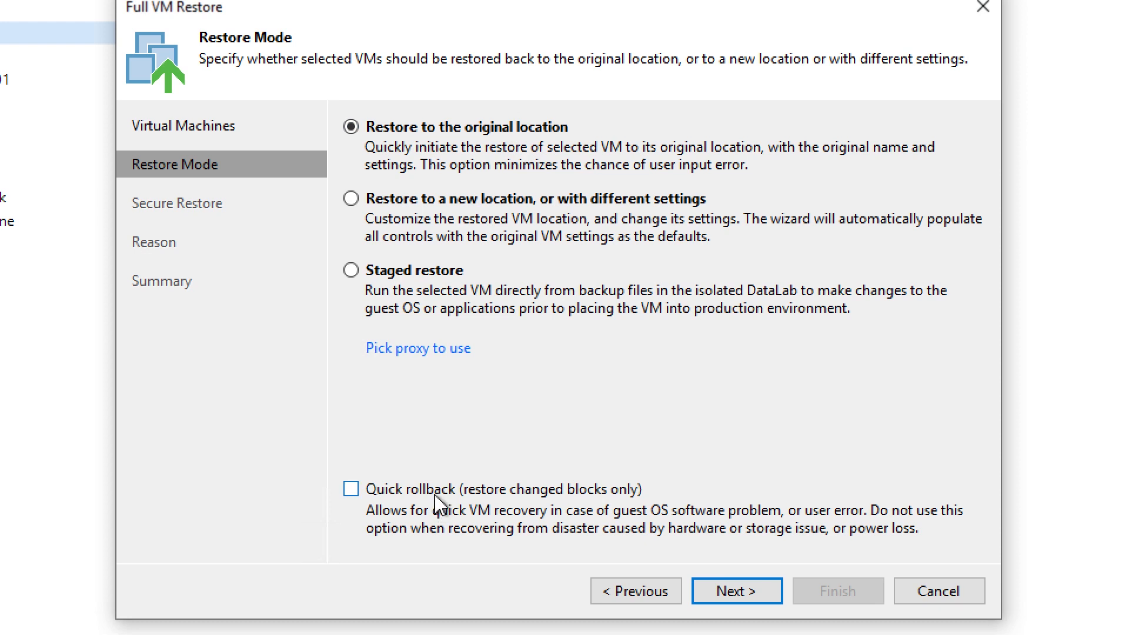
{"action": "left_click", "coordinate": [350, 488]}
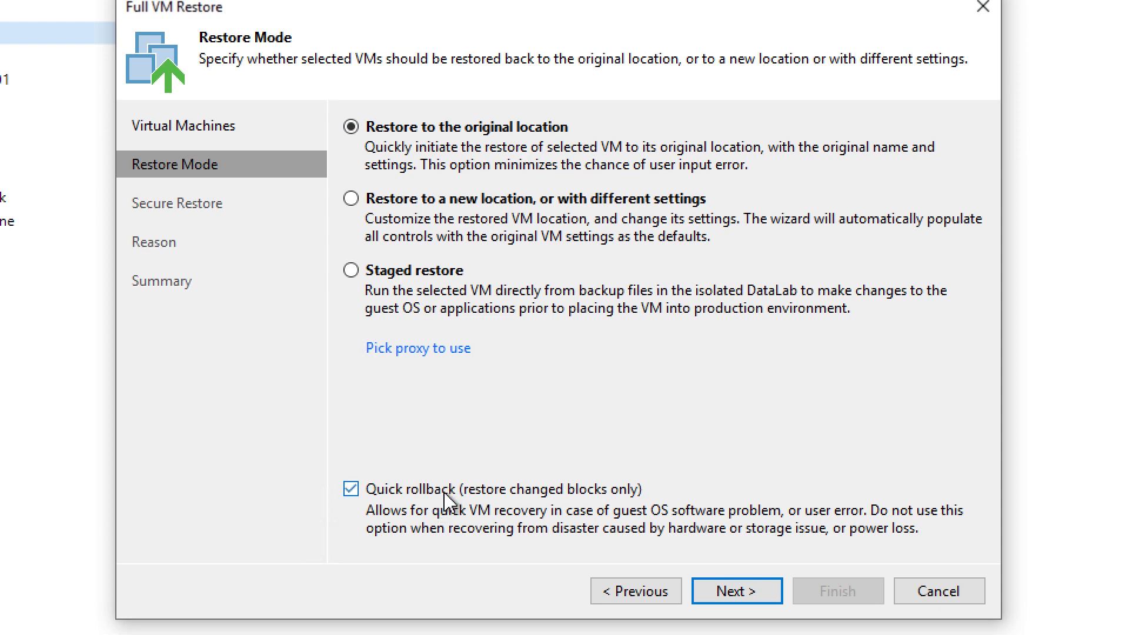
{"action": "mouse_move", "coordinate": [455, 511]}
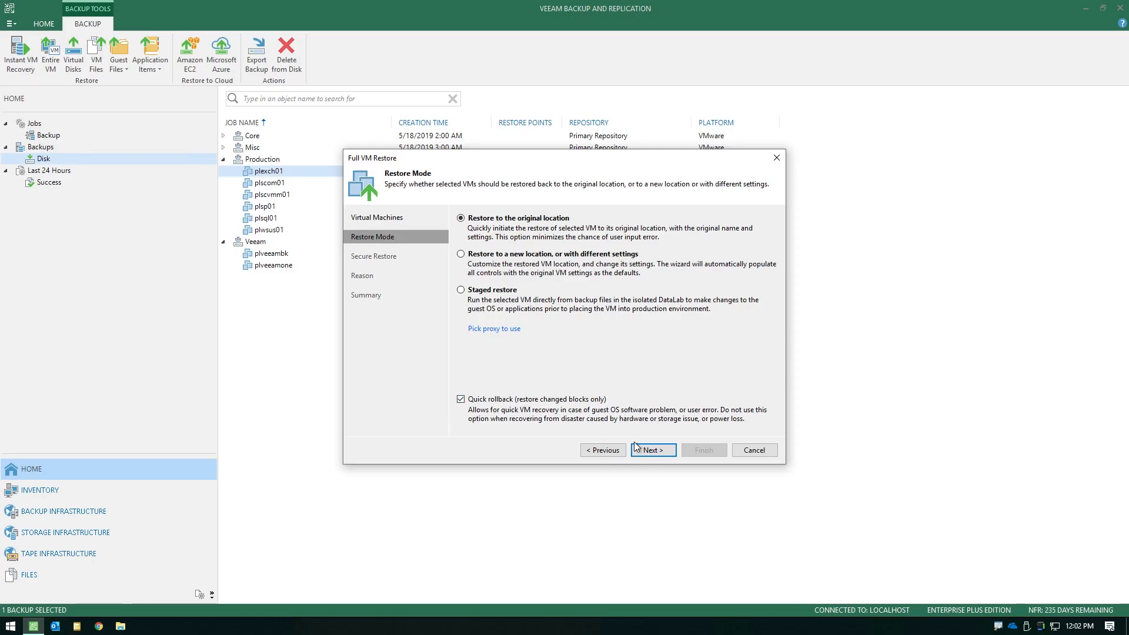
{"action": "left_click", "coordinate": [653, 450]}
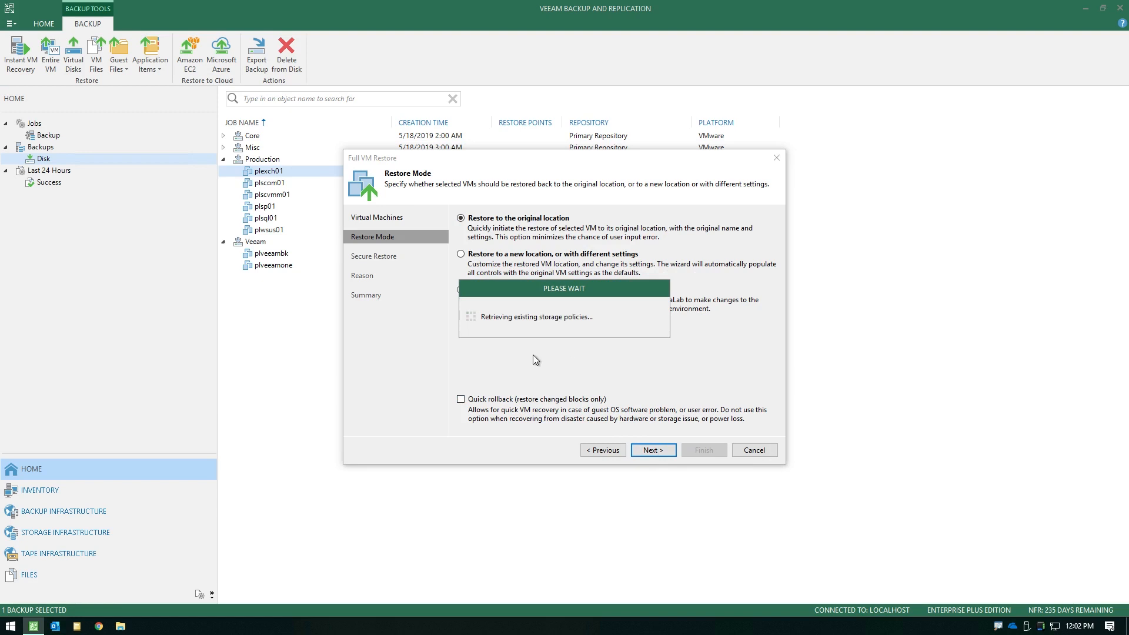
{"action": "mouse_move", "coordinate": [547, 367]}
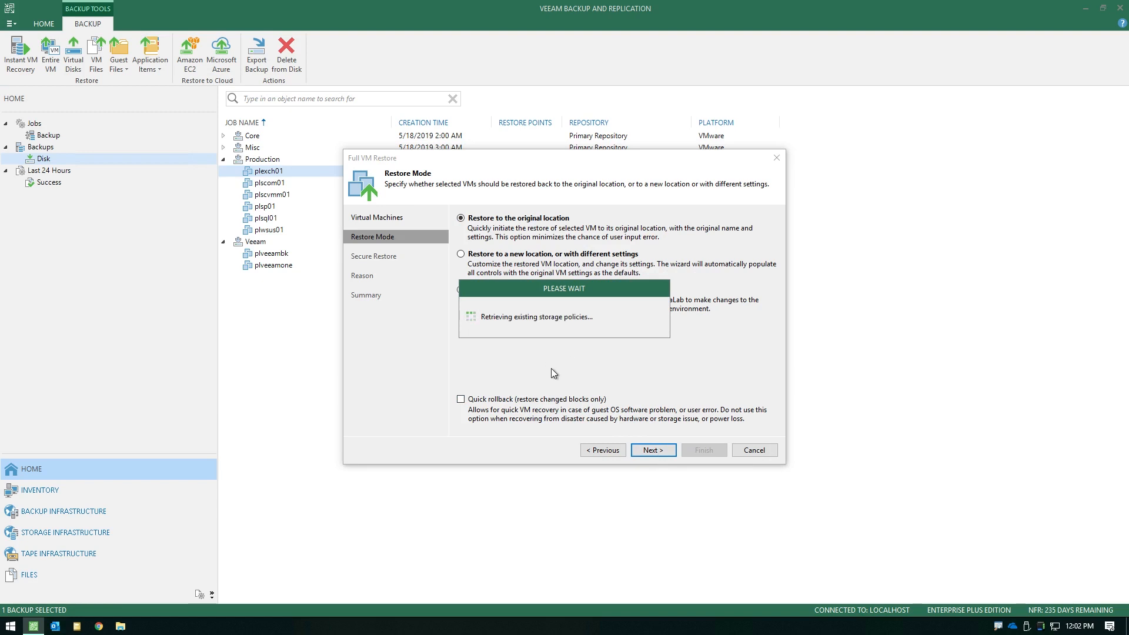
{"action": "left_click", "coordinate": [653, 450]}
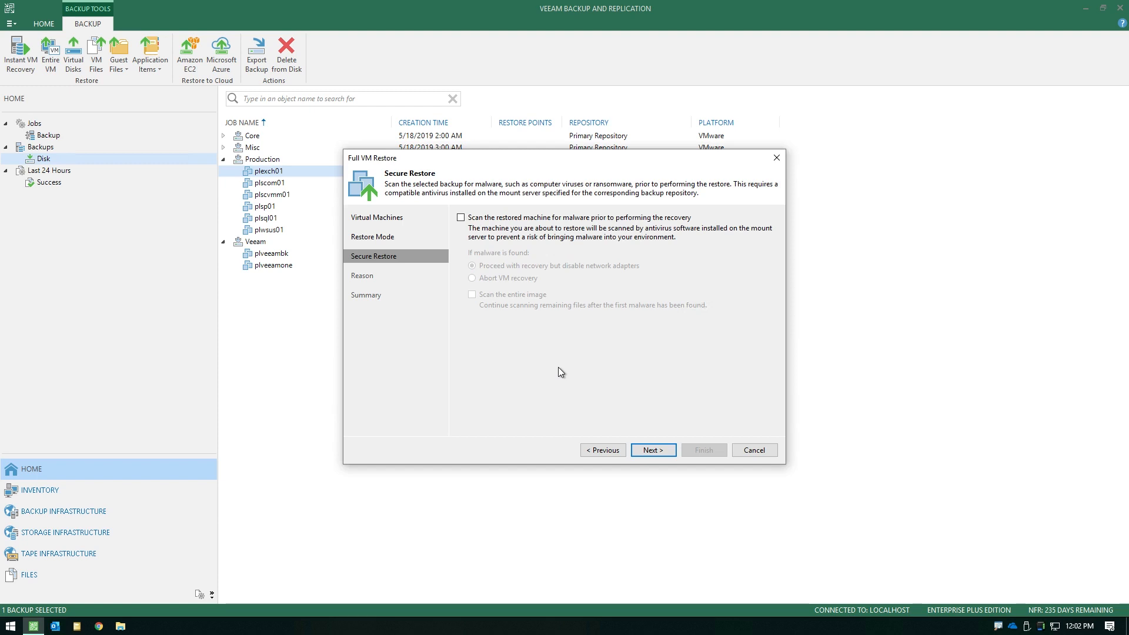
Try the malware scan options, untick scanning before recovery, and continue to the Reason page
{"action": "left_click", "coordinate": [460, 218]}
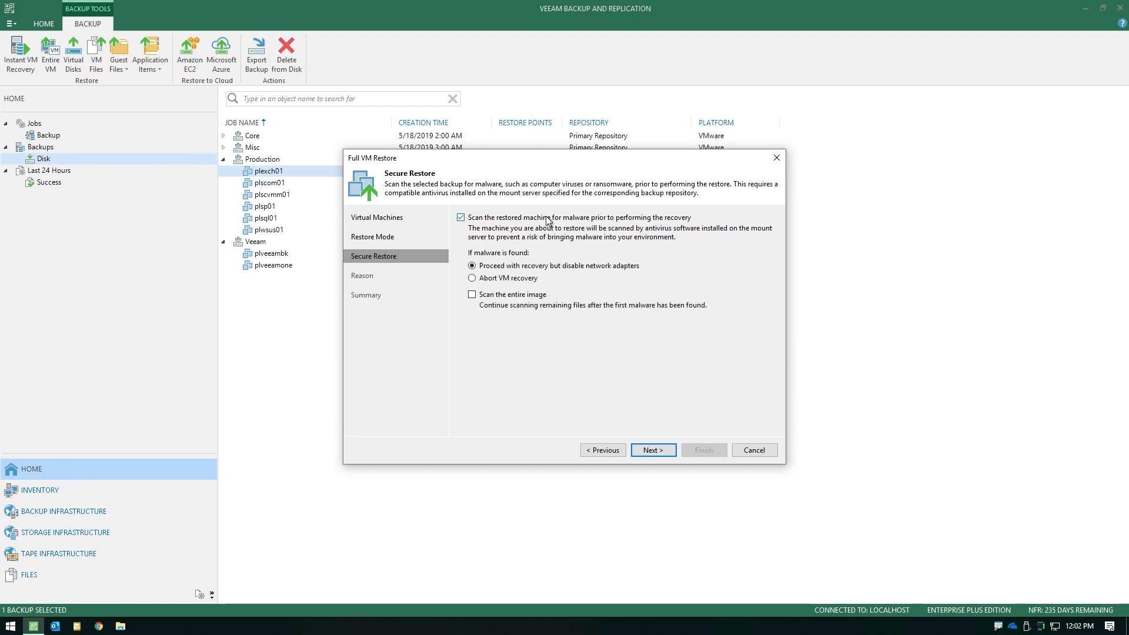
{"action": "mouse_move", "coordinate": [566, 261]}
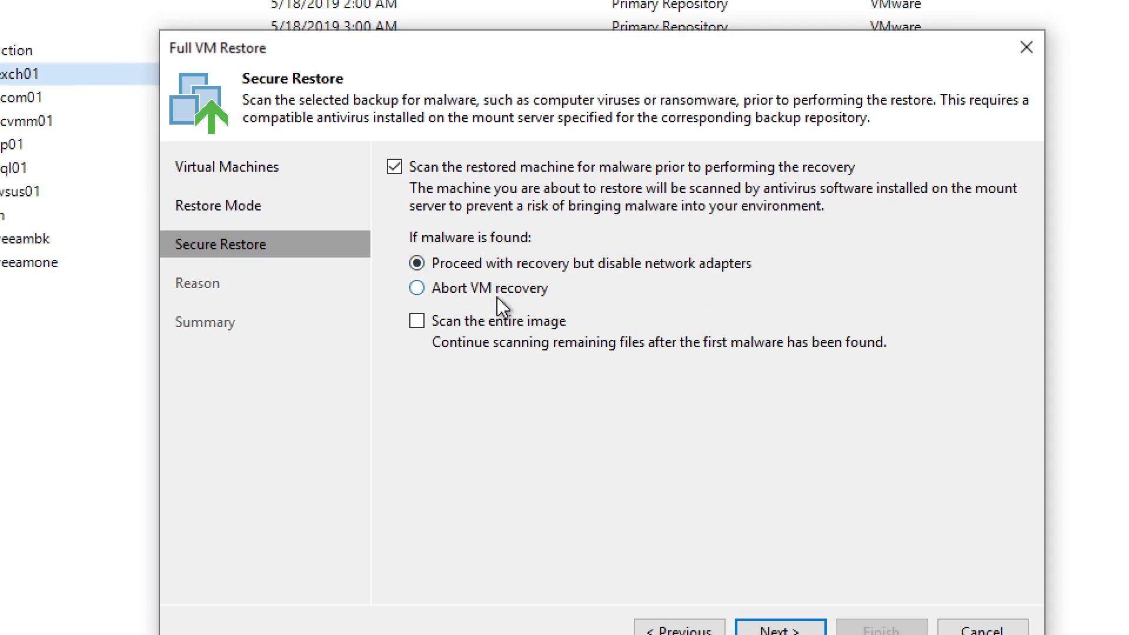
{"action": "mouse_move", "coordinate": [514, 299]}
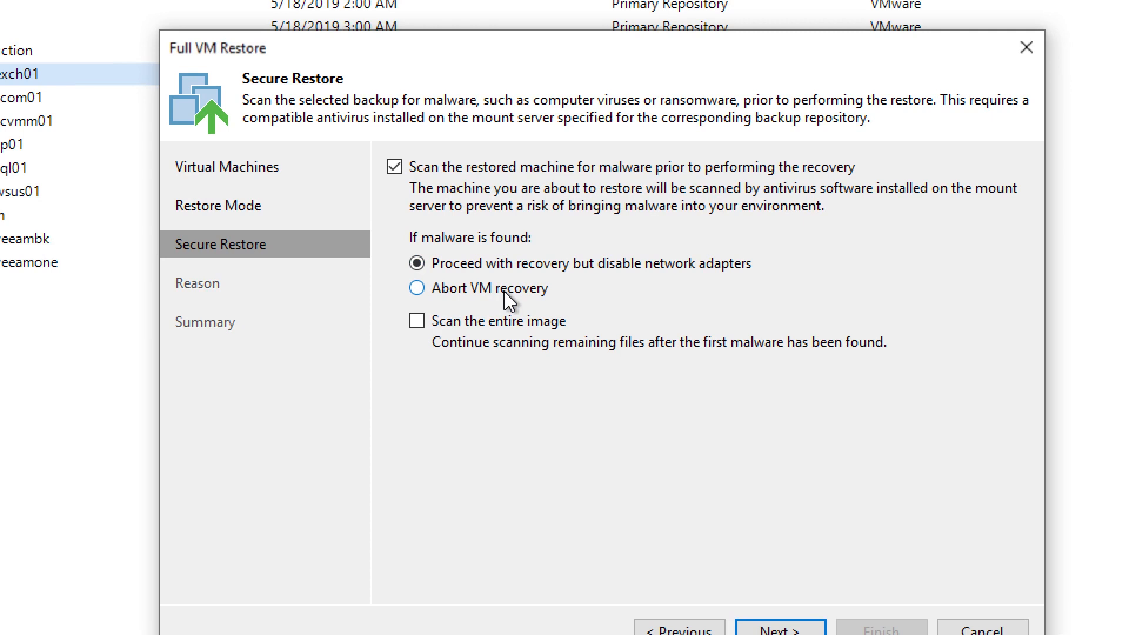
{"action": "left_click", "coordinate": [416, 287]}
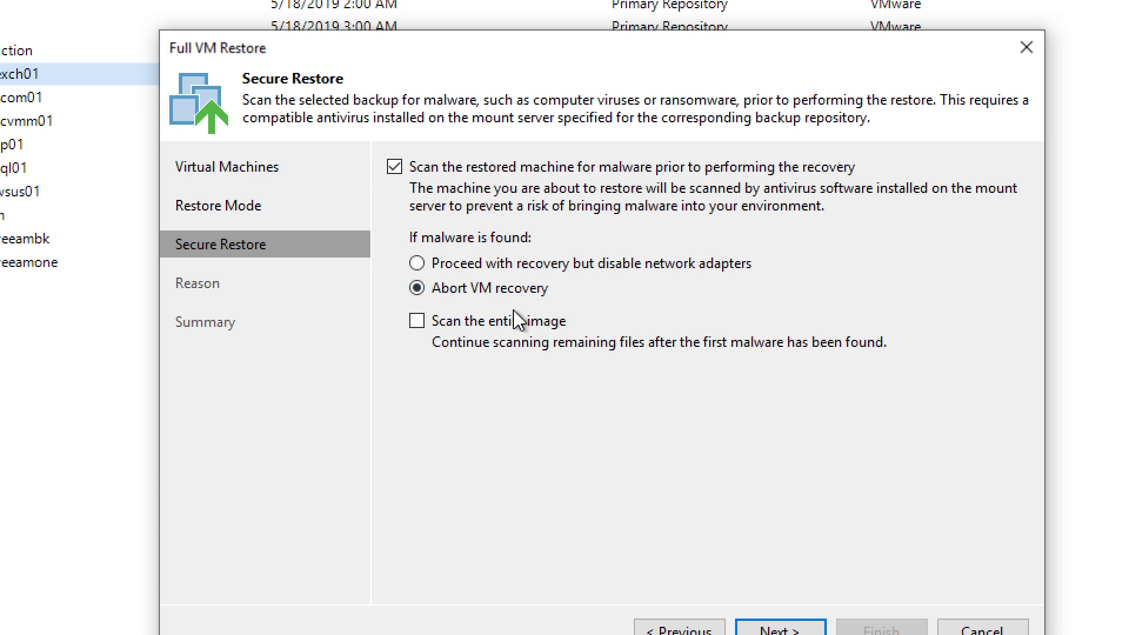
{"action": "left_click", "coordinate": [416, 320]}
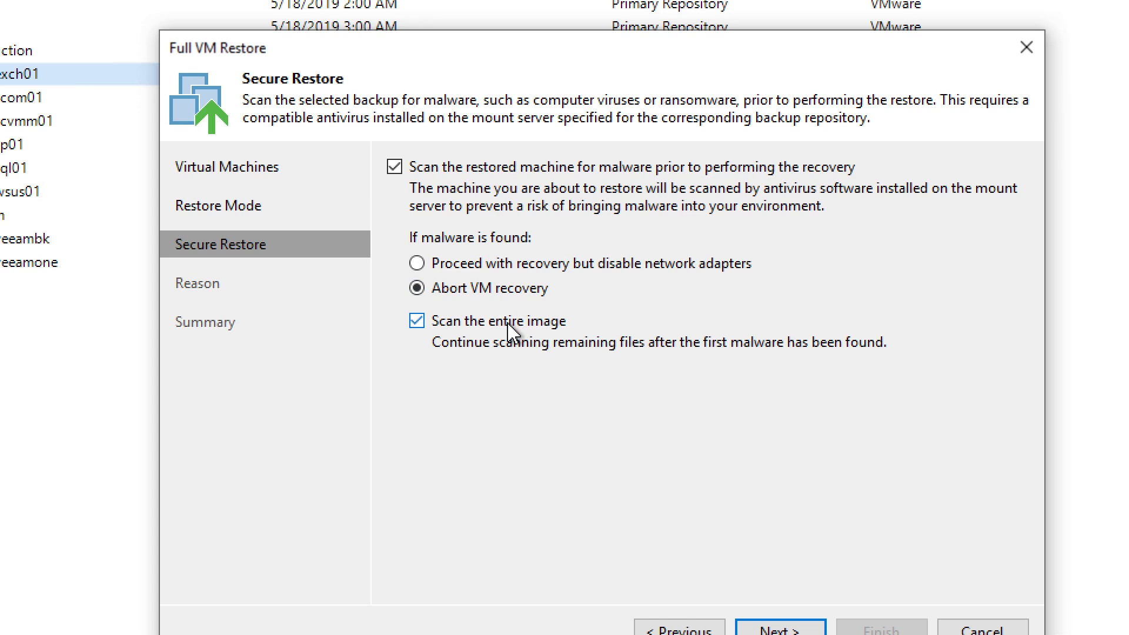
{"action": "left_click", "coordinate": [416, 263]}
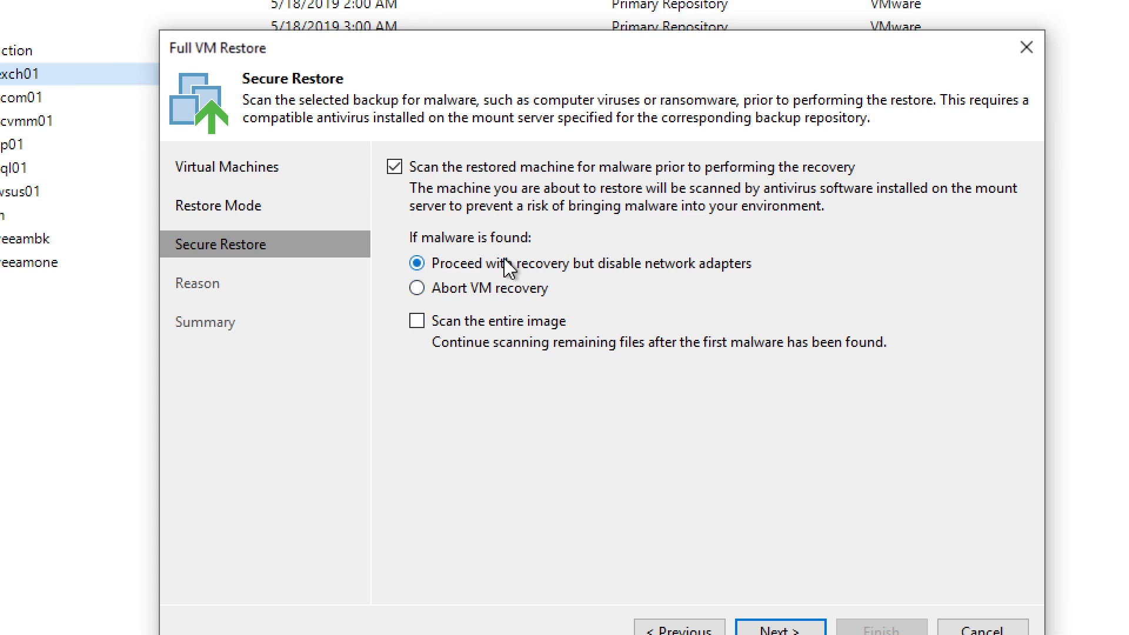
{"action": "left_click", "coordinate": [393, 167]}
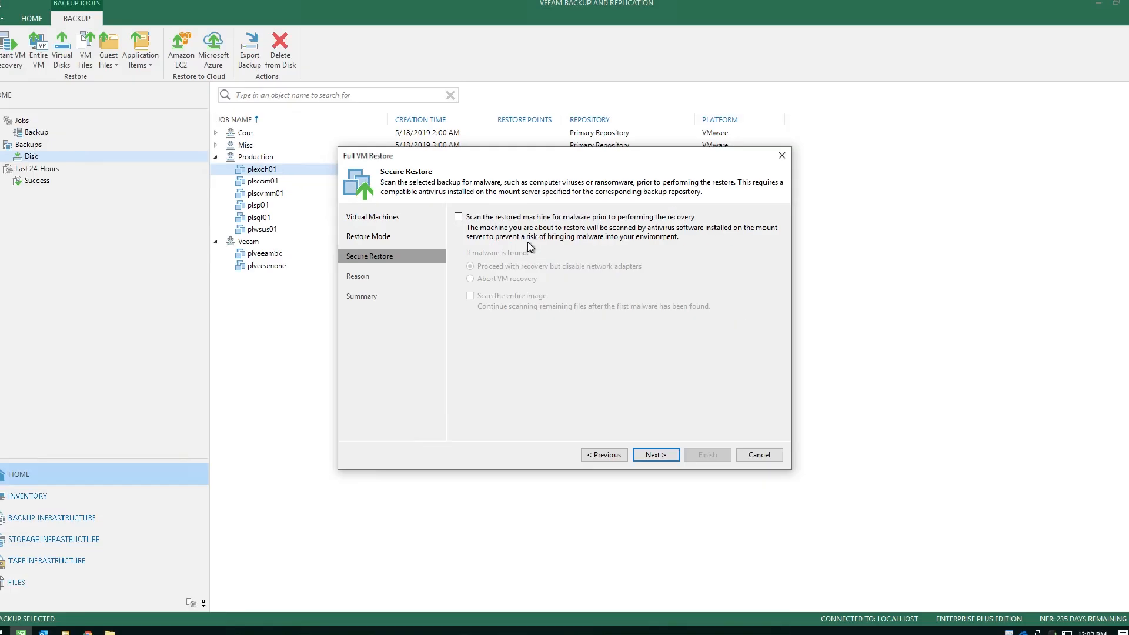
{"action": "left_click", "coordinate": [655, 455]}
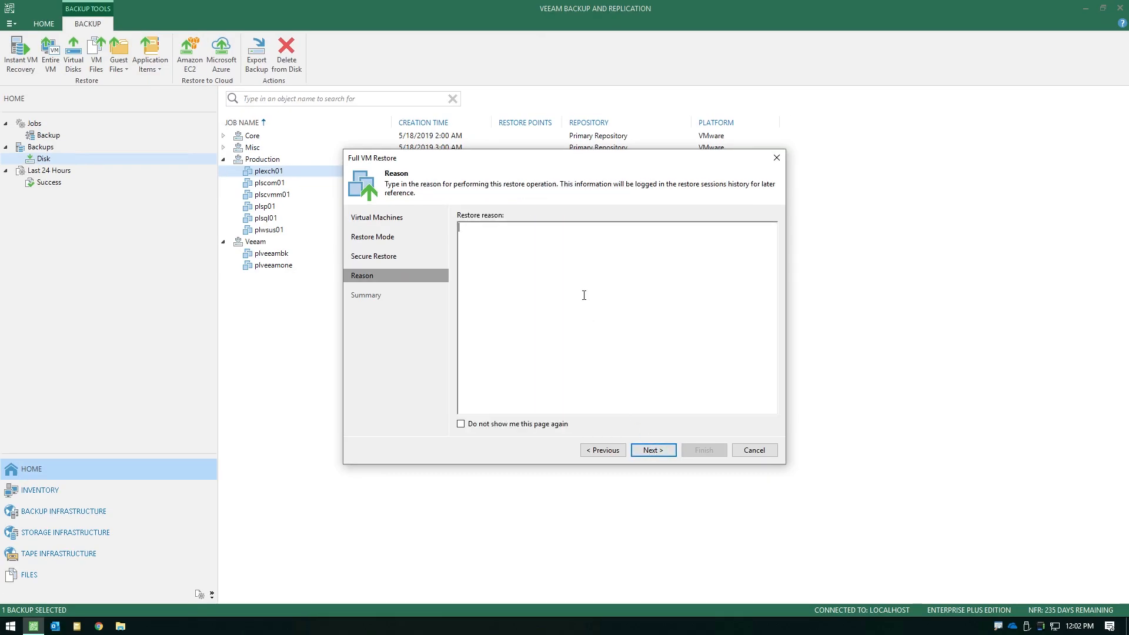